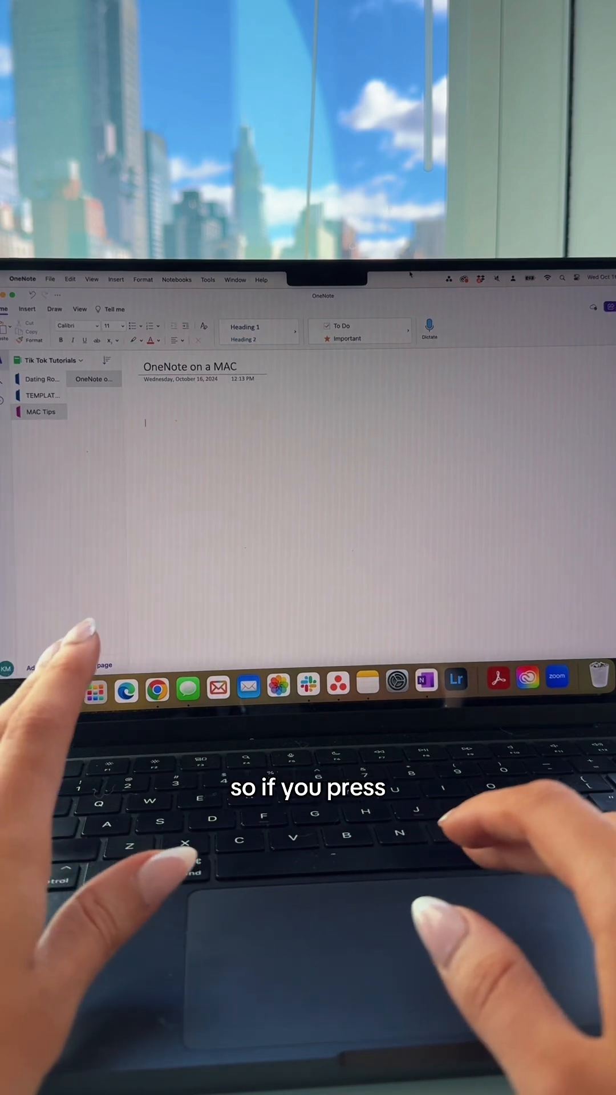
Insert a heart emoji followed by the word Example on the blank page
{"action": "key", "text": "ctrl+cmd+space"}
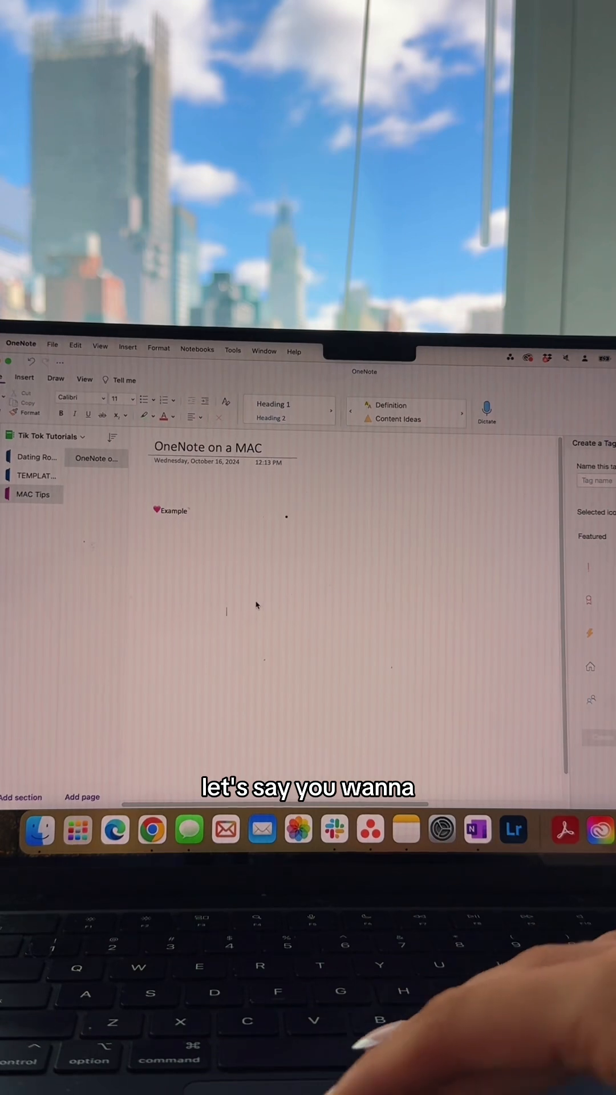
Close the Create a Tag pane and add a Title table with a To Do checkbox below
{"action": "left_click", "coordinate": [237, 612]}
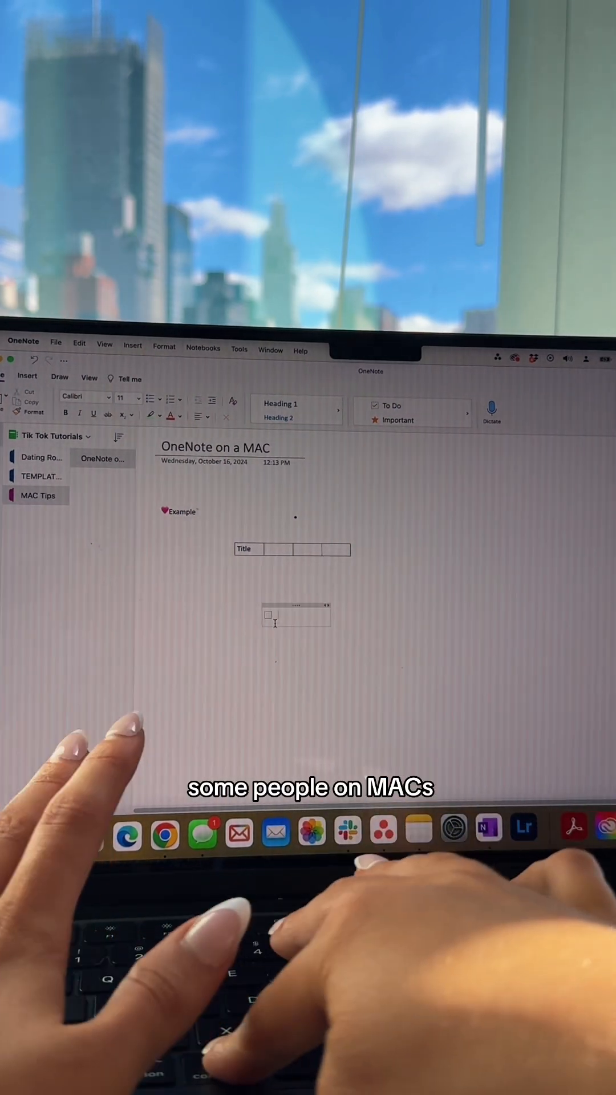
{"action": "left_click", "coordinate": [89, 379]}
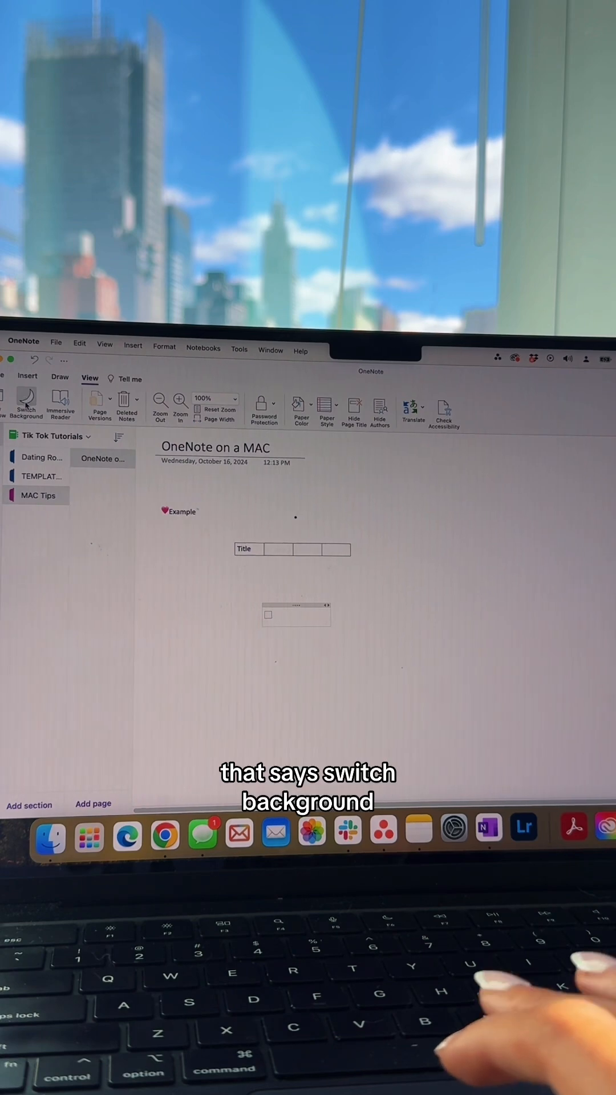
{"action": "left_click", "coordinate": [26, 403]}
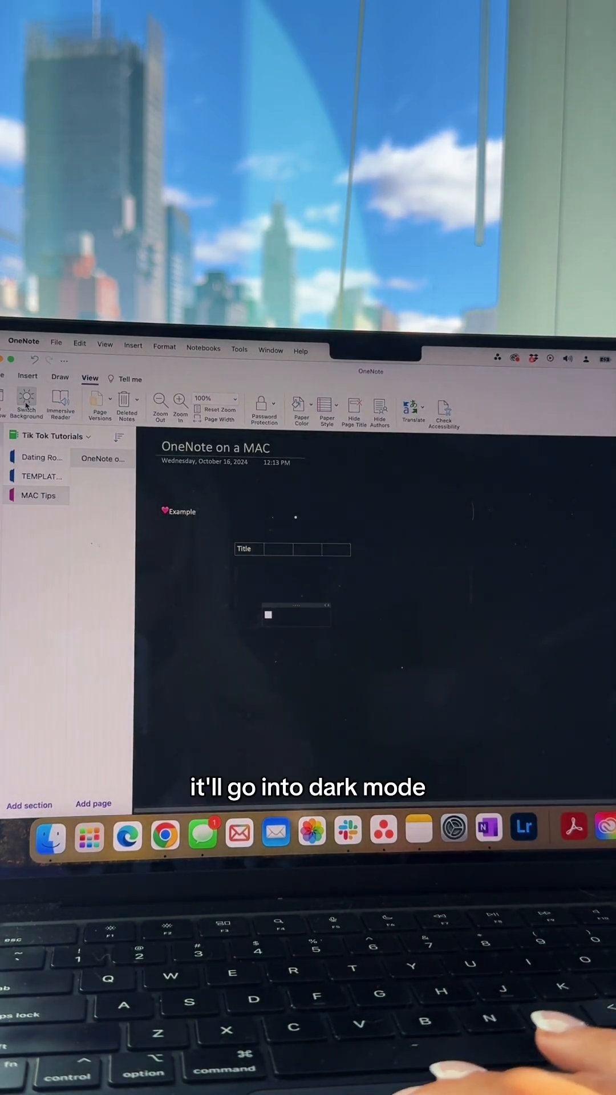
{"action": "left_click", "coordinate": [26, 405]}
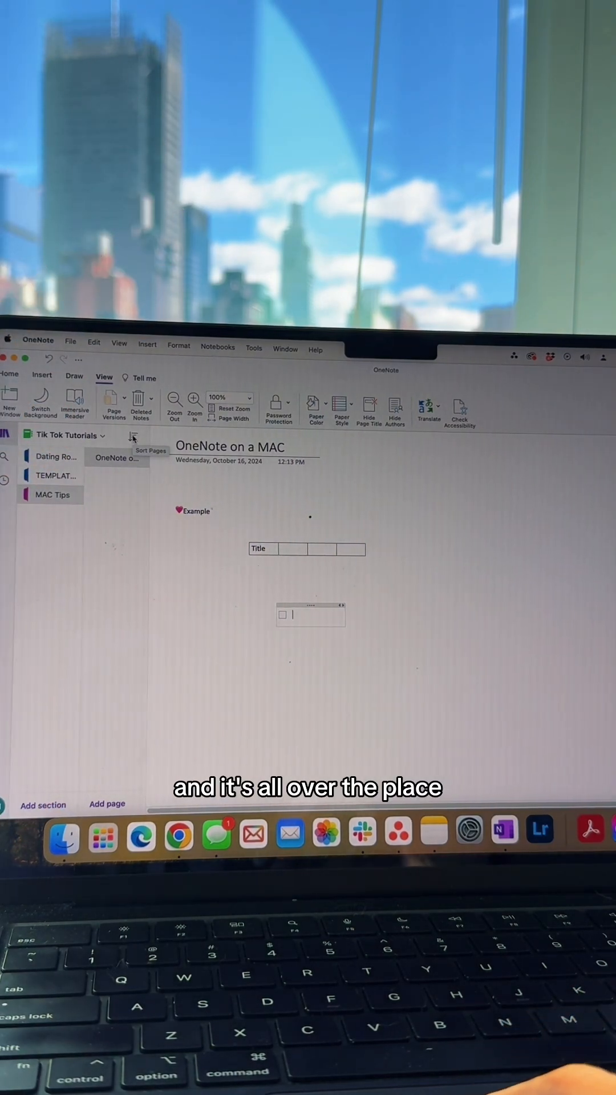
Sort the section's pages by Date Modified
{"action": "left_click", "coordinate": [132, 435]}
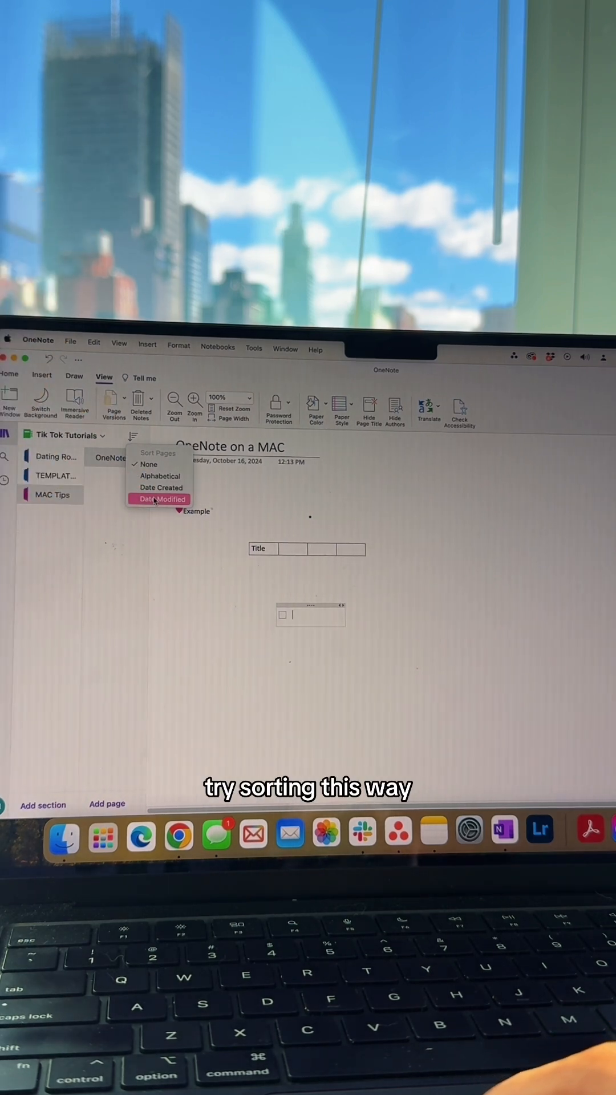
{"action": "left_click", "coordinate": [159, 498]}
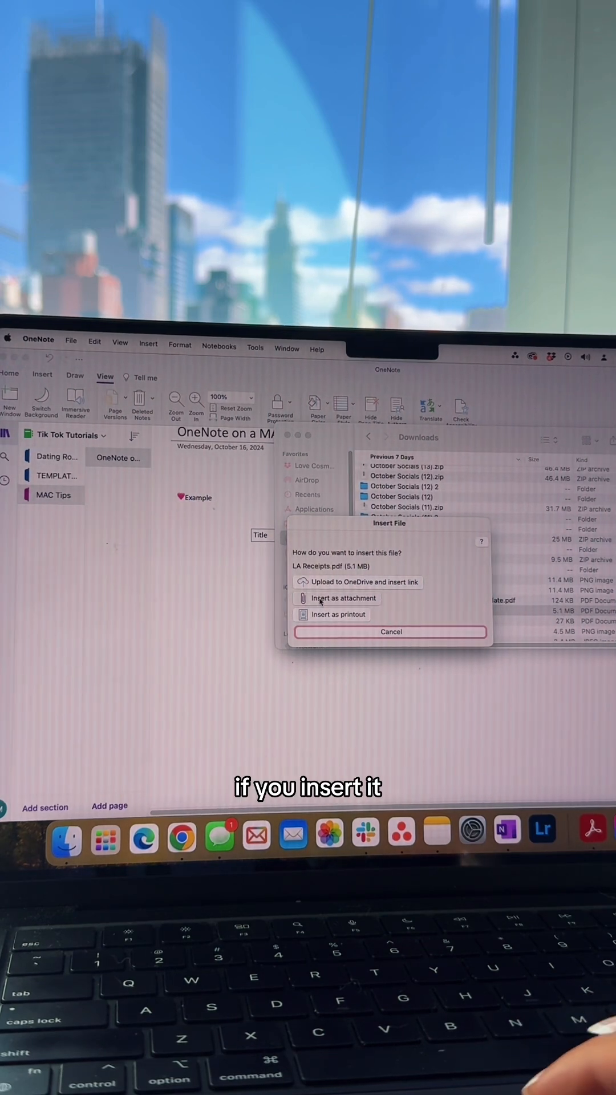
Attach LA Receipts.pdf as a file icon, then choose the same PDF again
{"action": "left_click", "coordinate": [341, 597]}
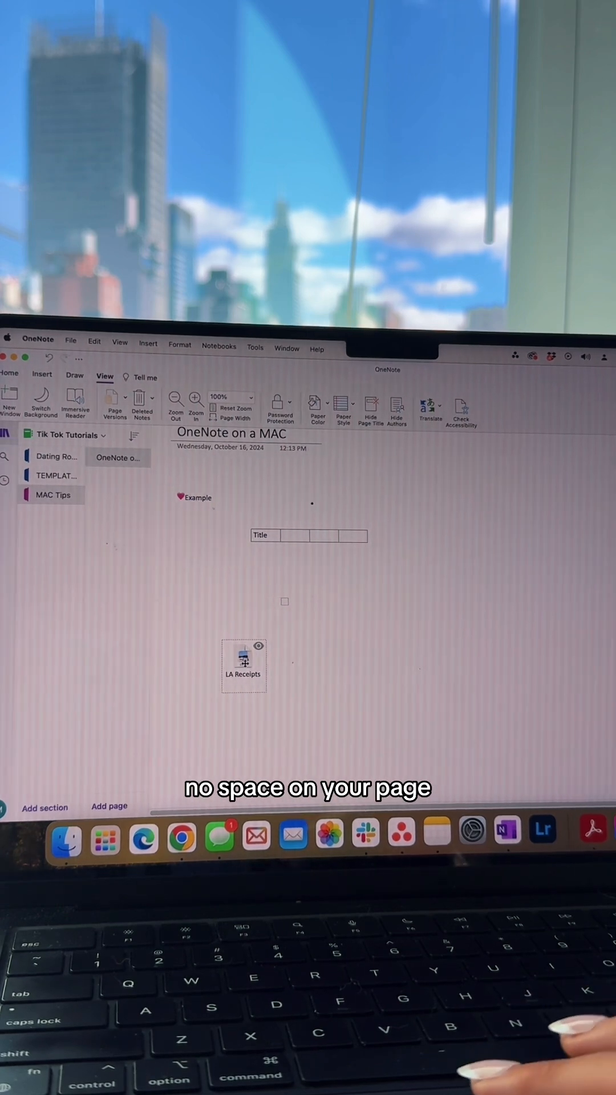
{"action": "double_click", "coordinate": [243, 662]}
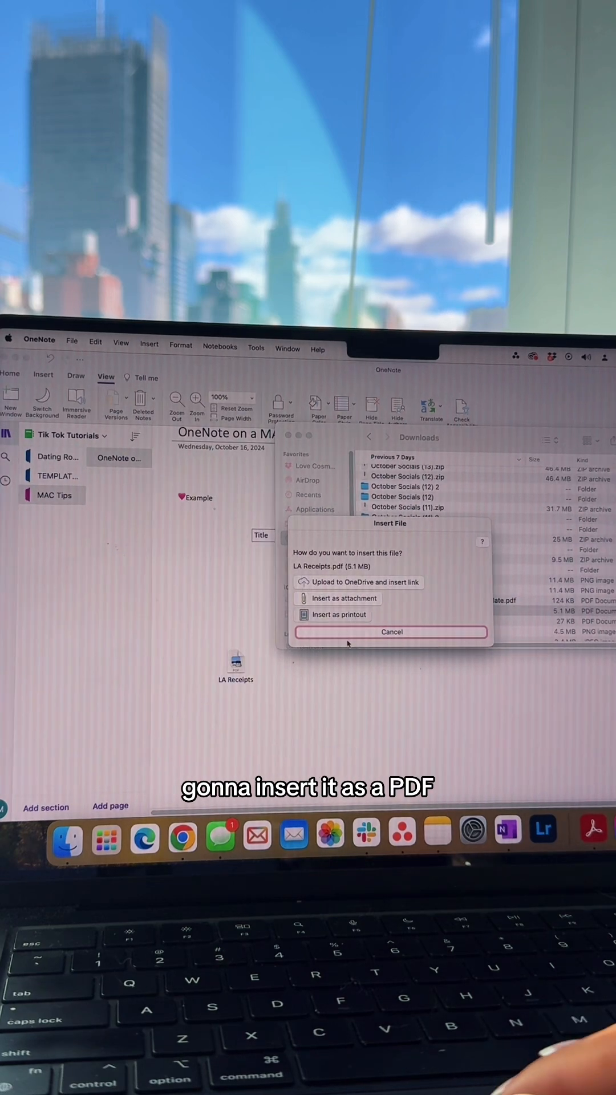
Insert LA Receipts.pdf as a printout showing the $115.60 taxi receipt
{"action": "left_click", "coordinate": [338, 615]}
{"action": "type", "text": "taxi pay"}
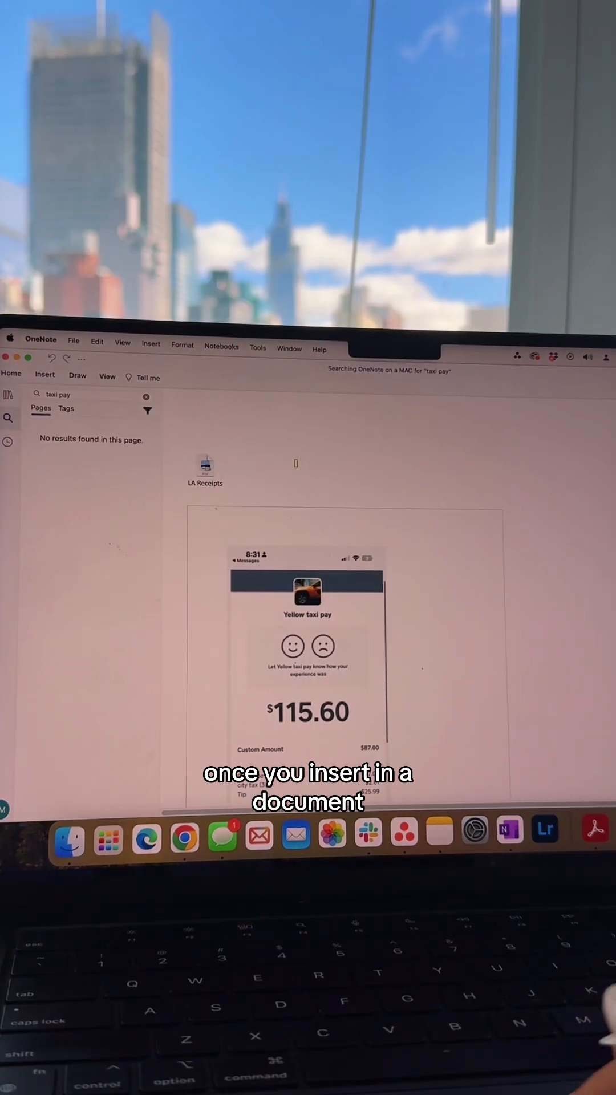
{"action": "left_click", "coordinate": [77, 375]}
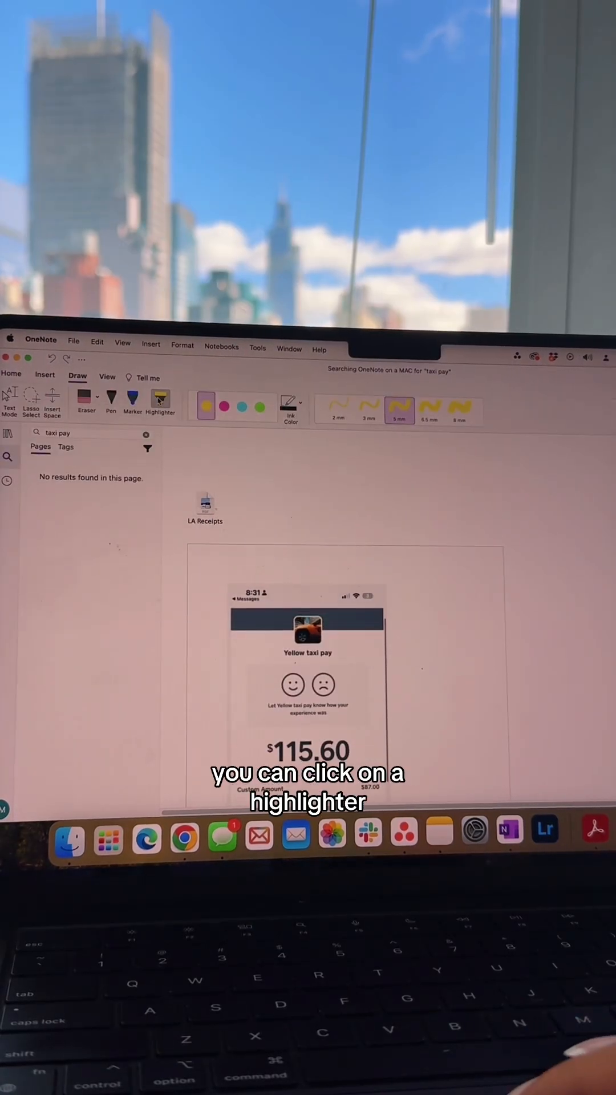